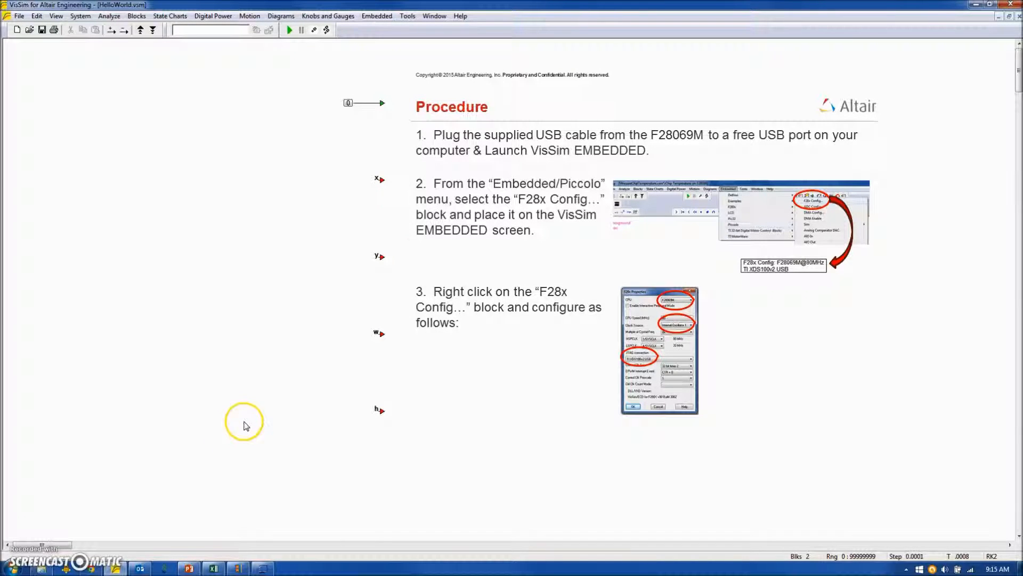
{"action": "mouse_move", "coordinate": [427, 150]}
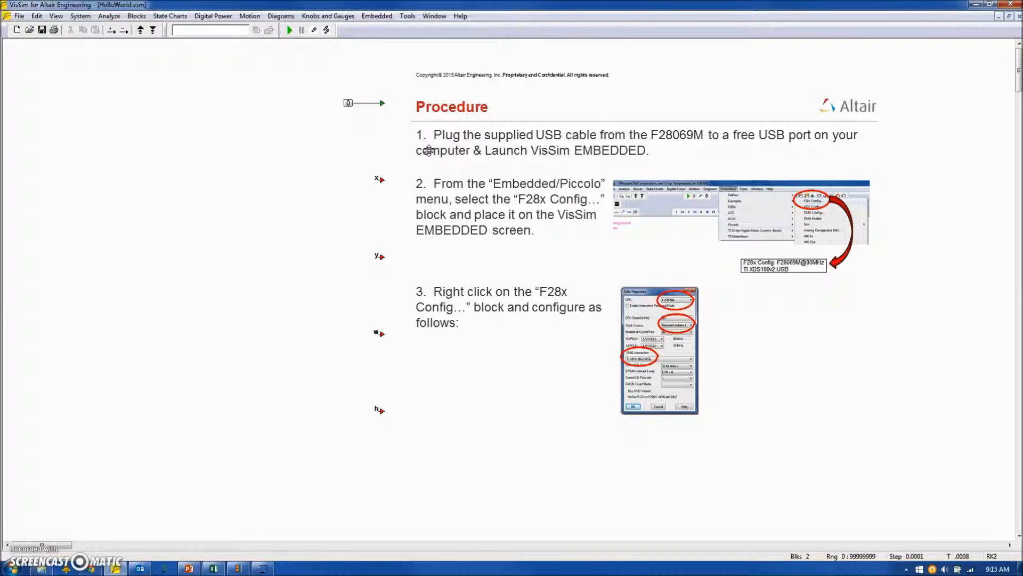
{"action": "mouse_move", "coordinate": [31, 287]}
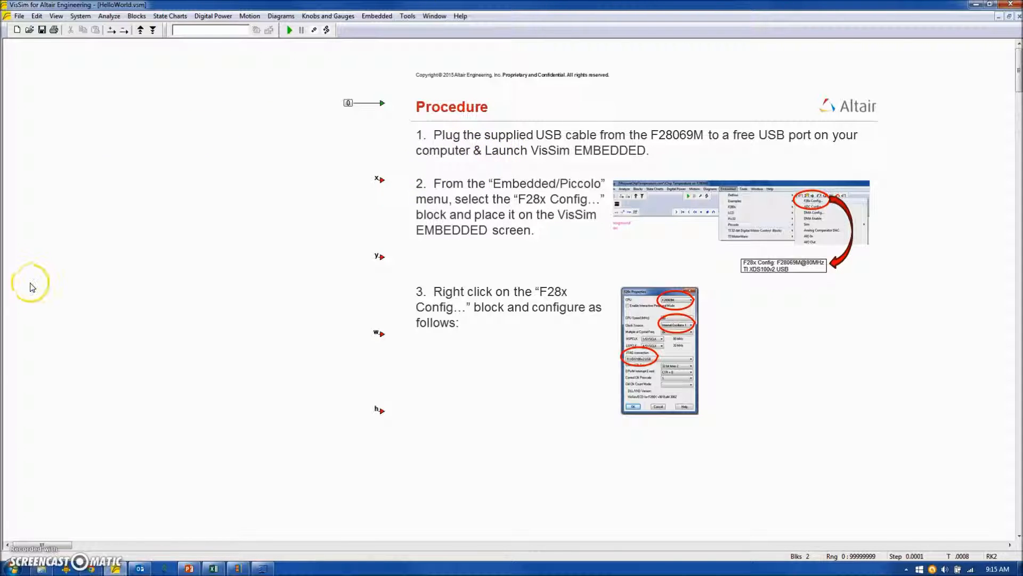
{"action": "mouse_move", "coordinate": [402, 206]}
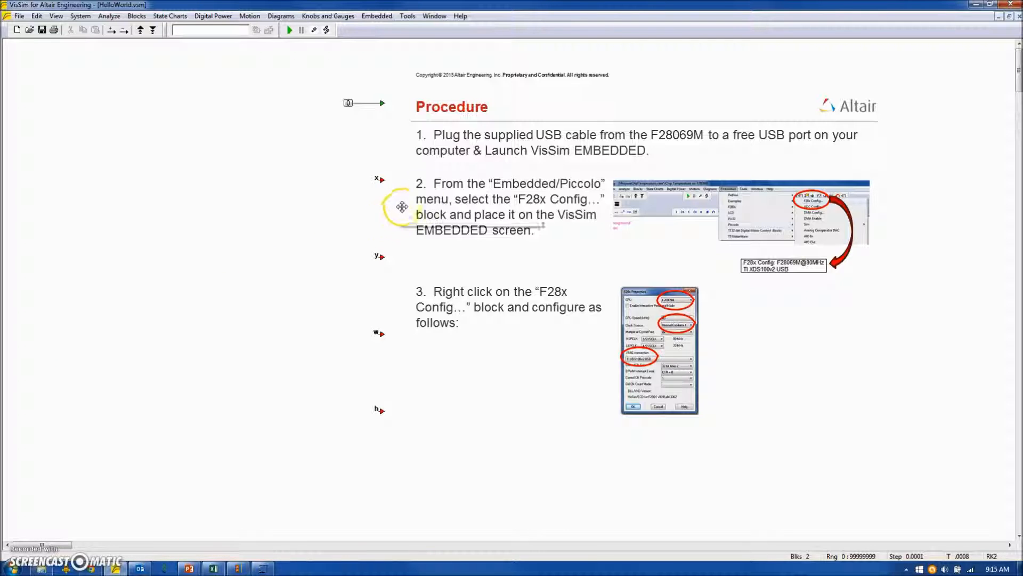
- Place an F28x Config block from Embedded > Piccolo, keeping CPU F28069M at 80 MHz over XDS100v2 USB
{"action": "left_click", "coordinate": [376, 16]}
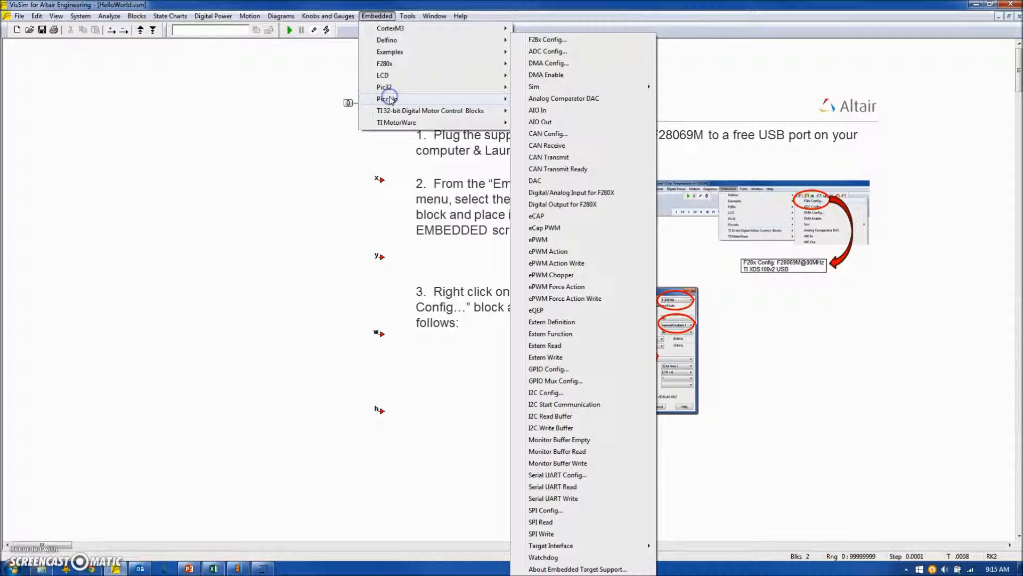
{"action": "mouse_move", "coordinate": [548, 40]}
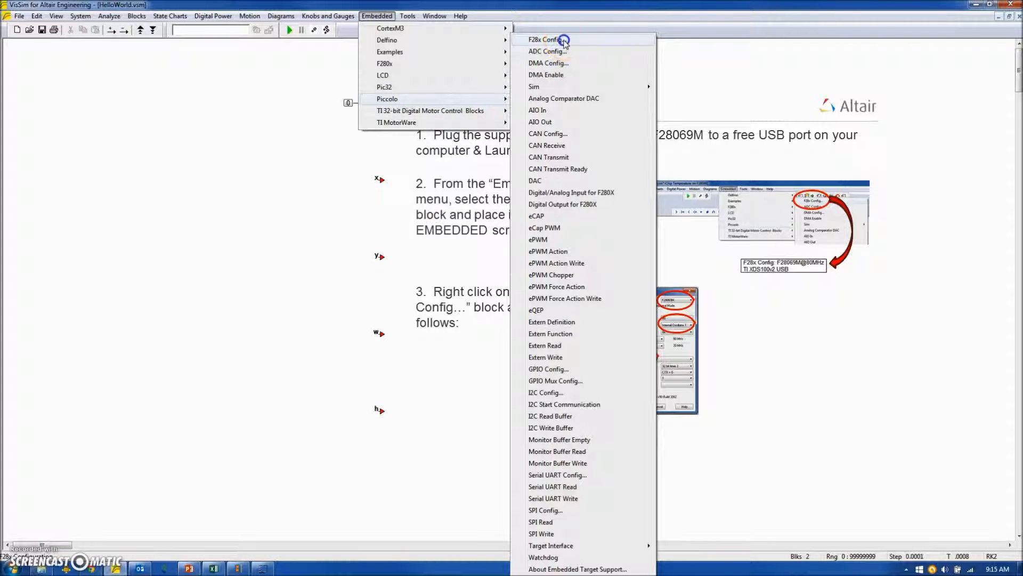
{"action": "left_click", "coordinate": [544, 40]}
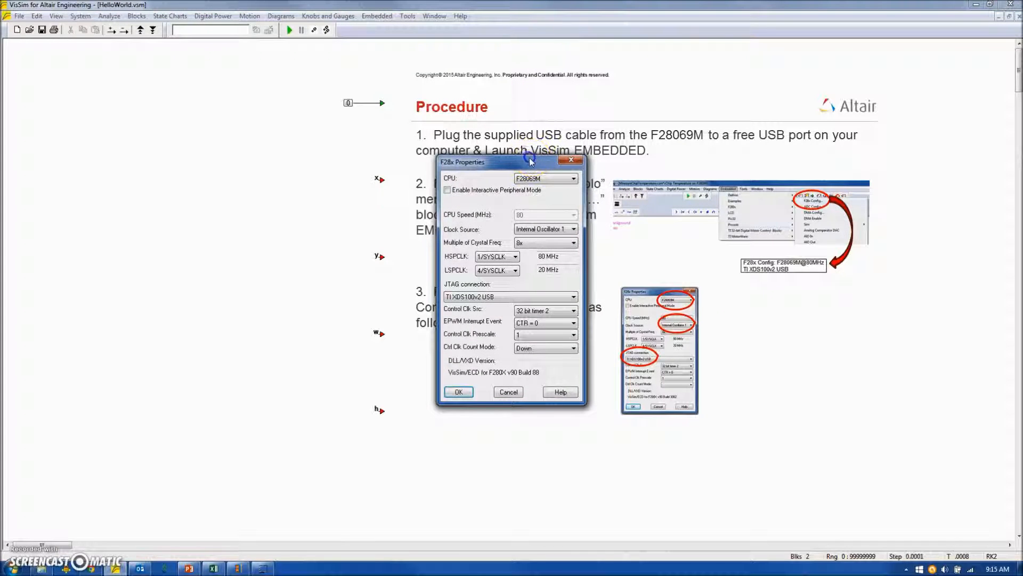
{"action": "left_click_drag", "start_coordinate": [511, 162], "coordinate": [202, 88]}
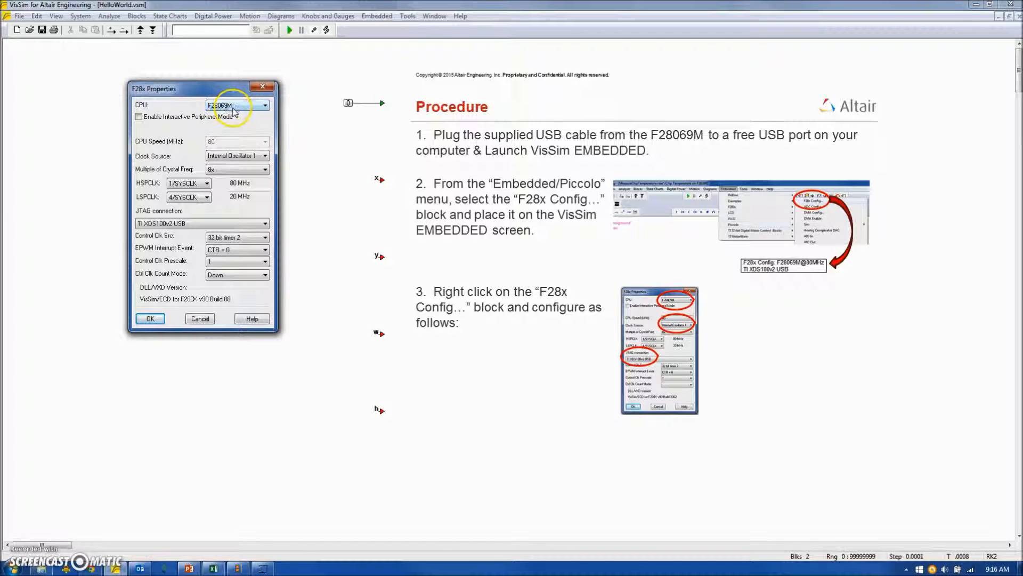
{"action": "left_click", "coordinate": [263, 105]}
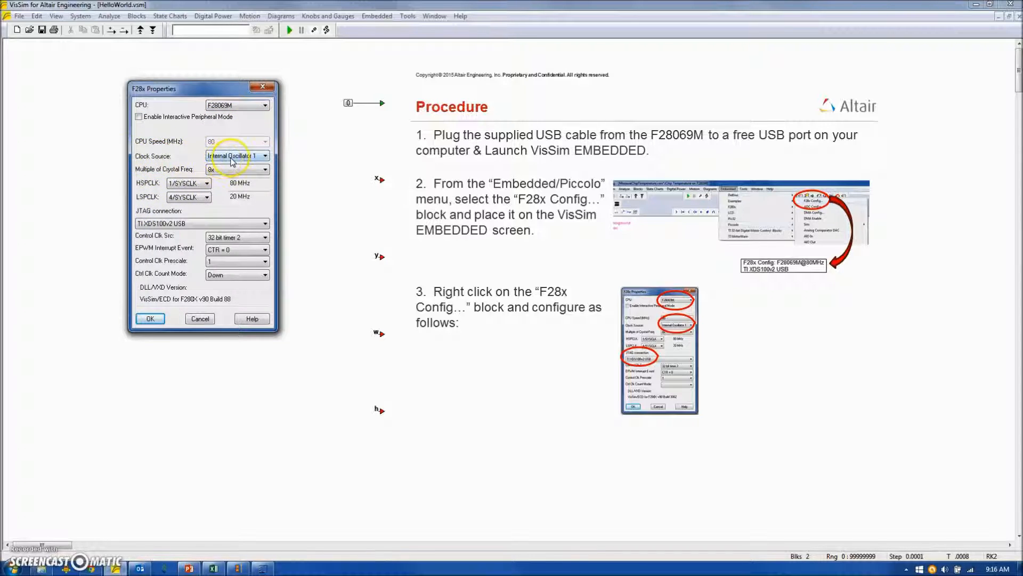
{"action": "mouse_move", "coordinate": [182, 223]}
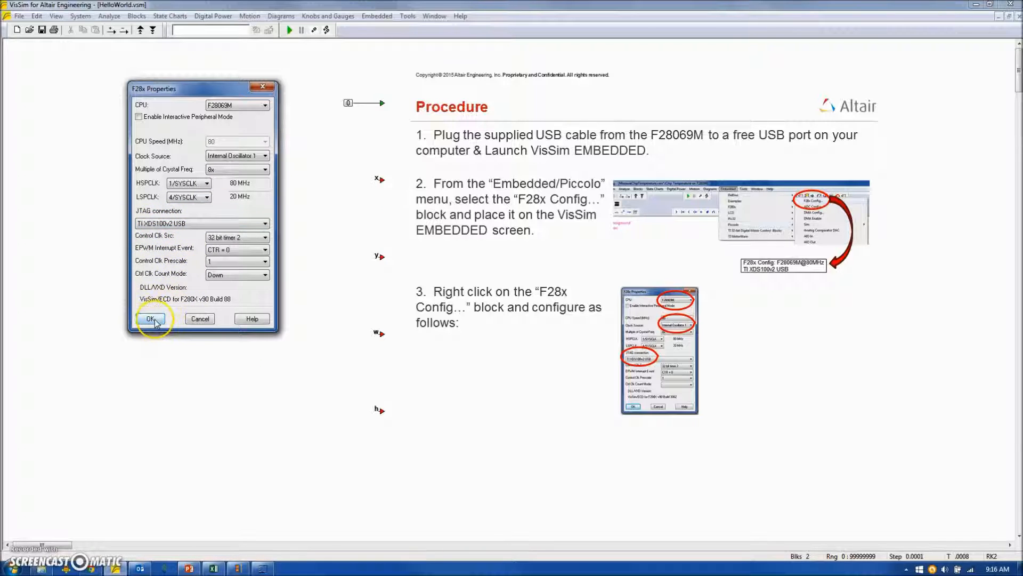
{"action": "left_click", "coordinate": [151, 319]}
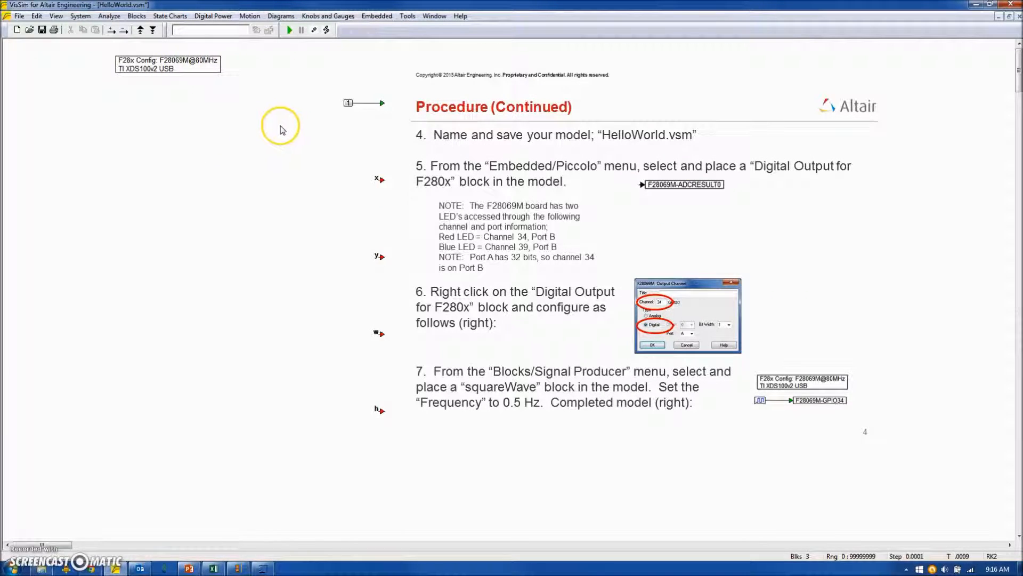
{"action": "mouse_move", "coordinate": [284, 127]}
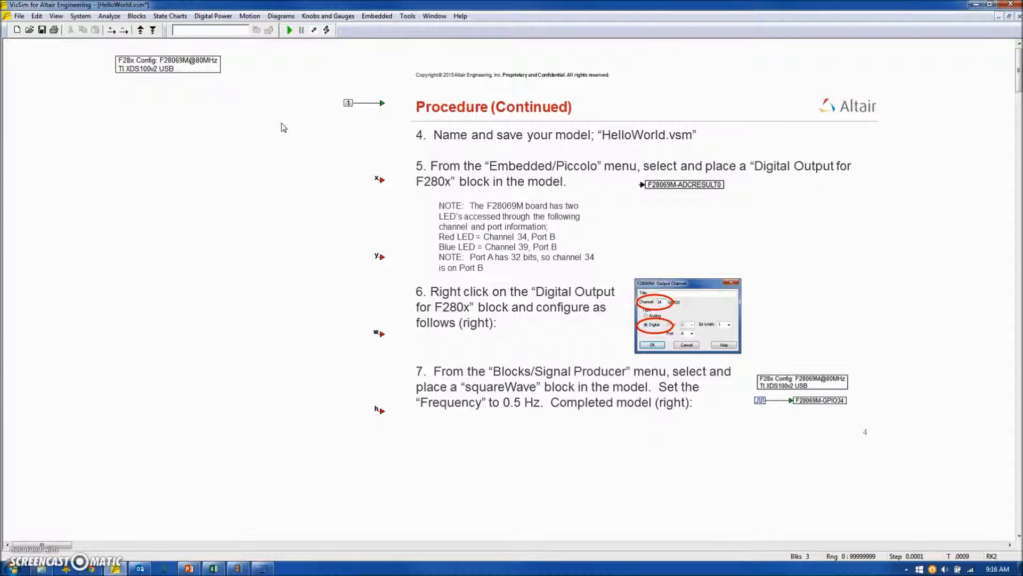
{"action": "mouse_move", "coordinate": [293, 97]}
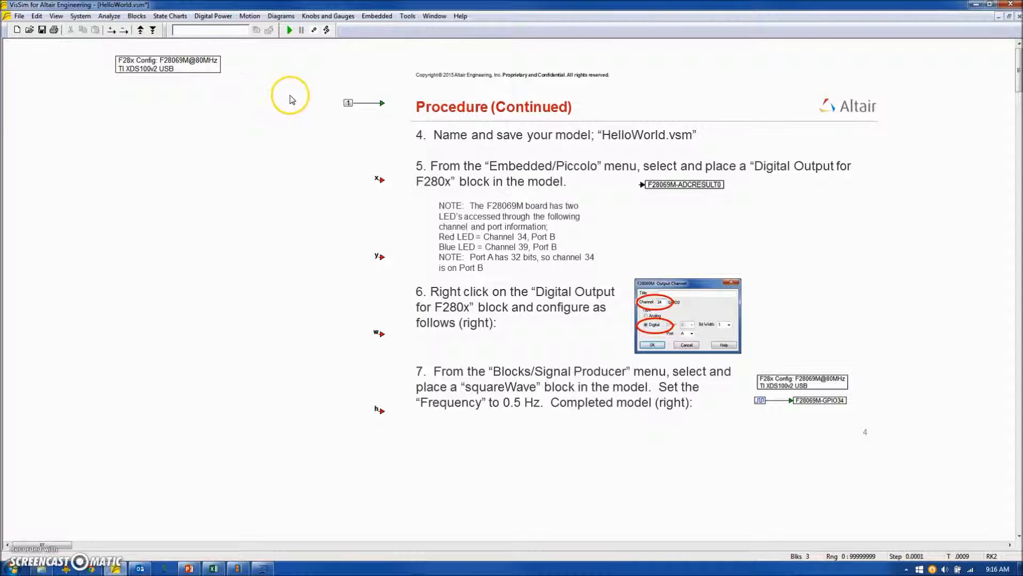
- Place a Piccolo Digital Output block below the F28x Config block
{"action": "left_click", "coordinate": [377, 16]}
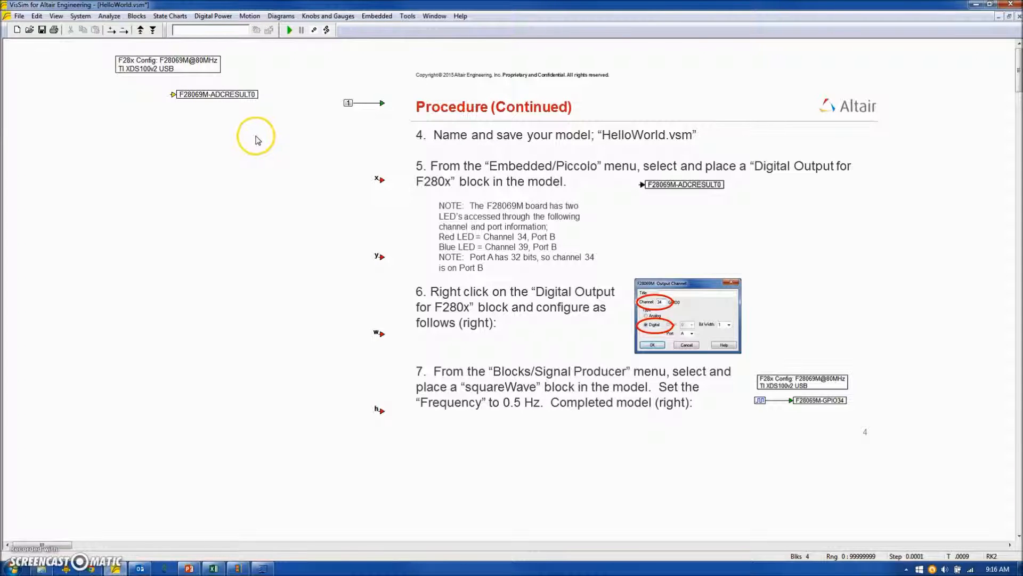
{"action": "mouse_move", "coordinate": [256, 140]}
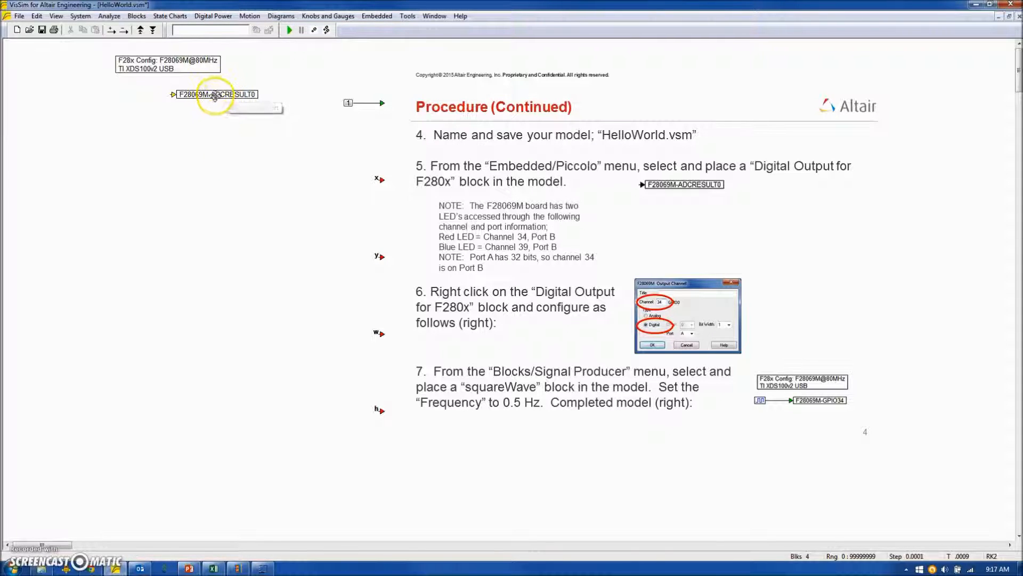
- Set the digital output block to digital channel 34 so it reads F28069M-GPIO34
{"action": "double_click", "coordinate": [215, 94]}
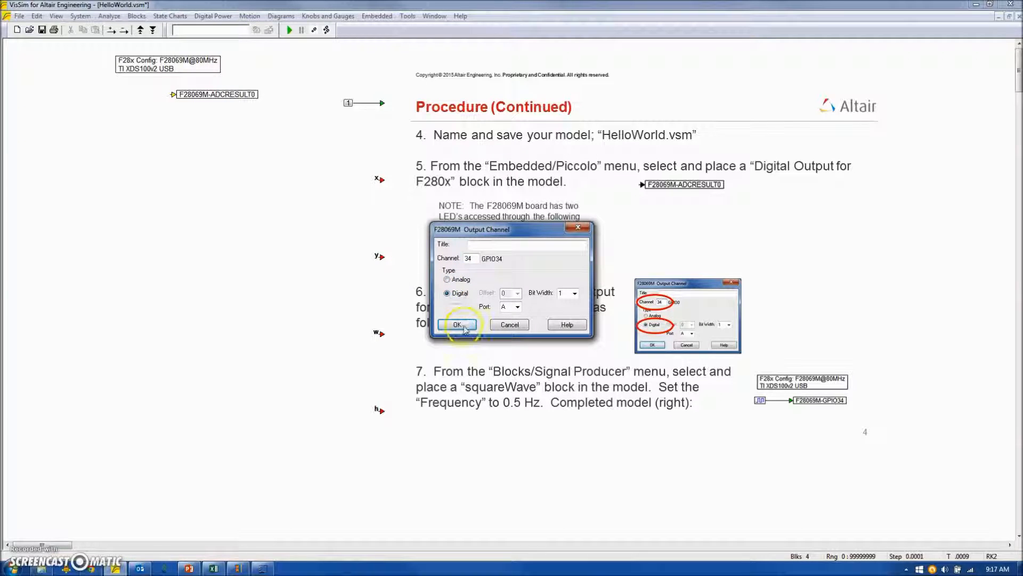
{"action": "left_click", "coordinate": [457, 325]}
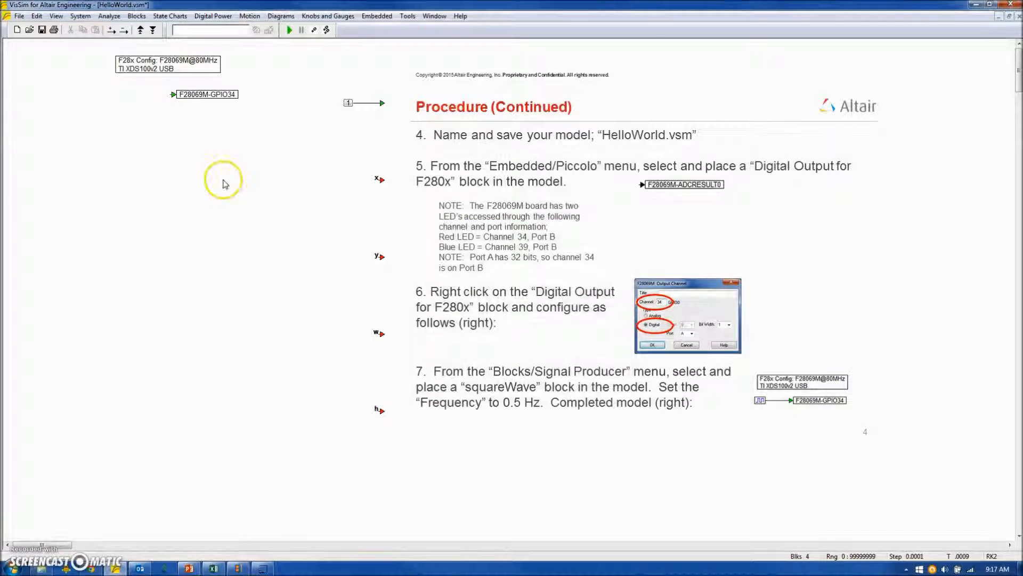
{"action": "mouse_move", "coordinate": [164, 170]}
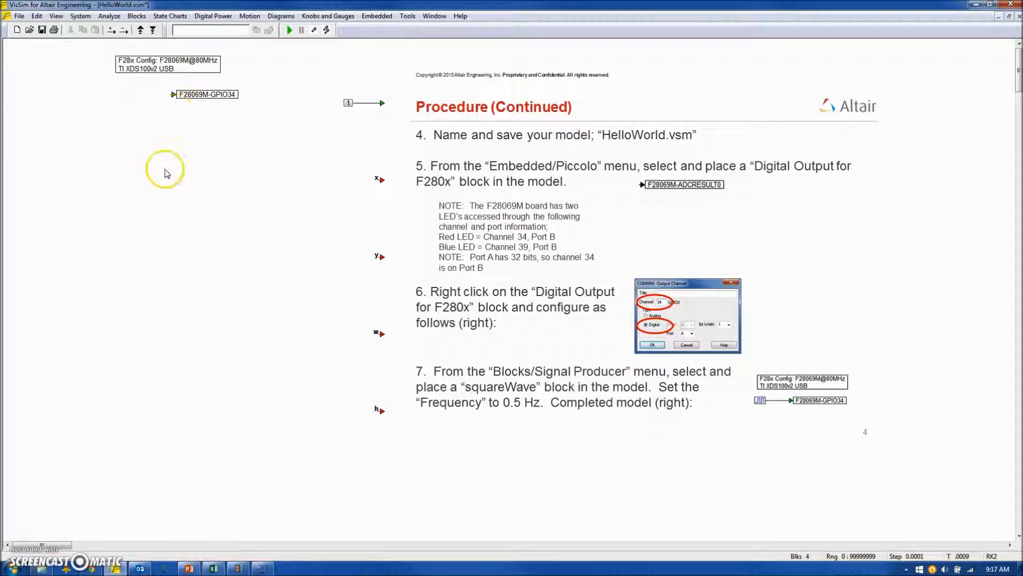
- Add a squareWave signal producer wired into the GPIO34 output and confirm its frequency settings
{"action": "left_click", "coordinate": [136, 16]}
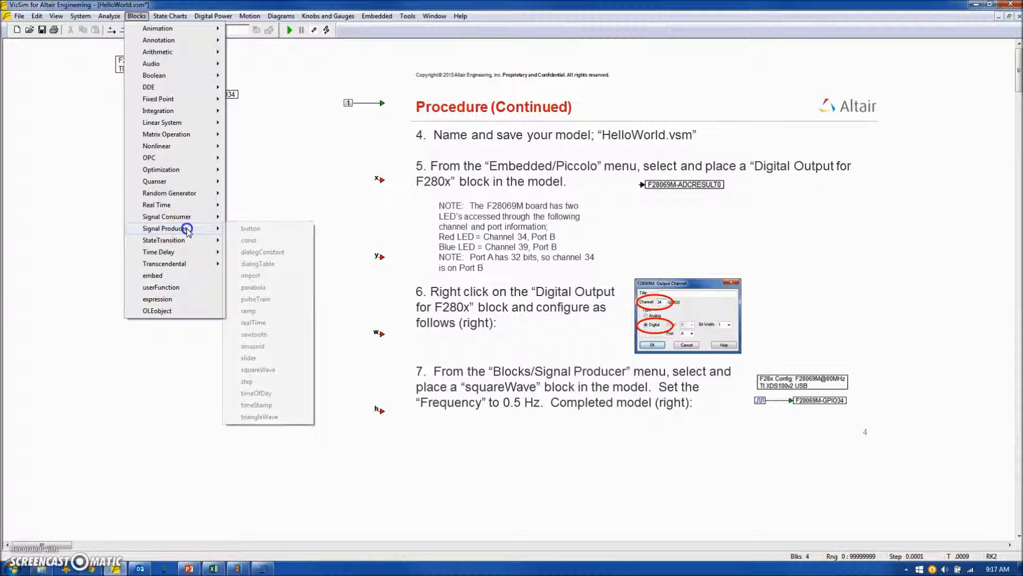
{"action": "mouse_move", "coordinate": [258, 370]}
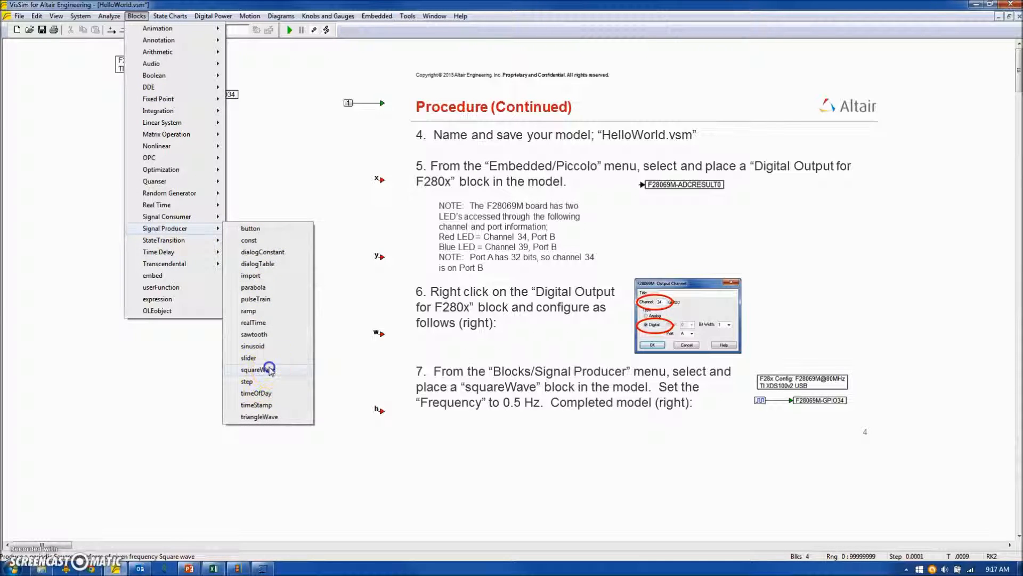
{"action": "left_click", "coordinate": [256, 370]}
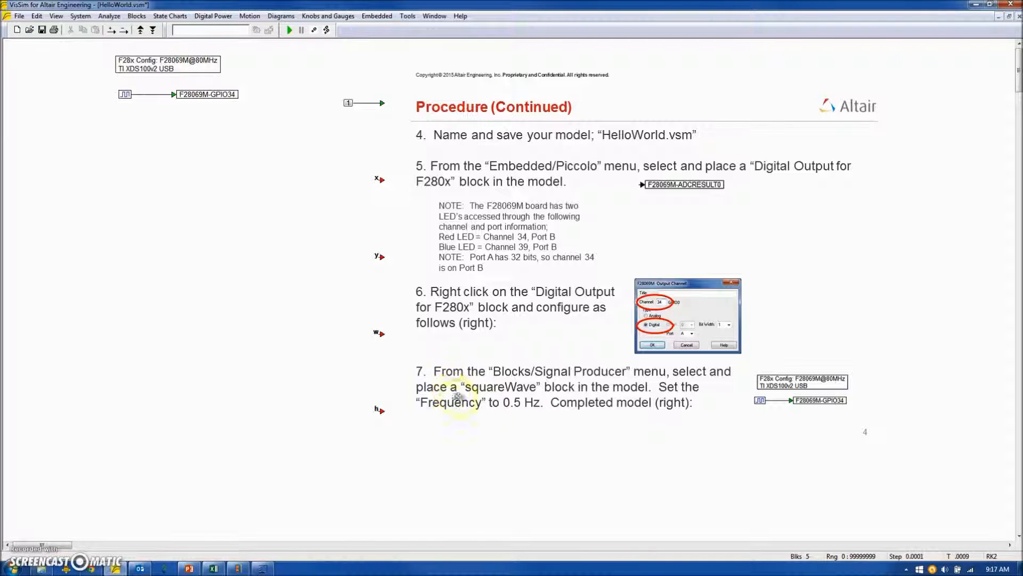
{"action": "mouse_move", "coordinate": [179, 215]}
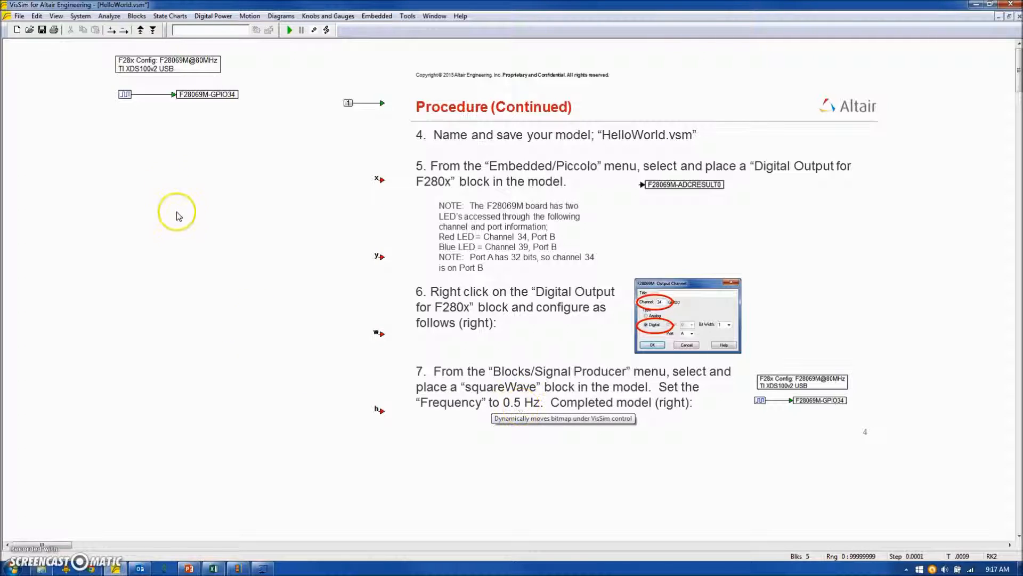
{"action": "double_click", "coordinate": [202, 152]}
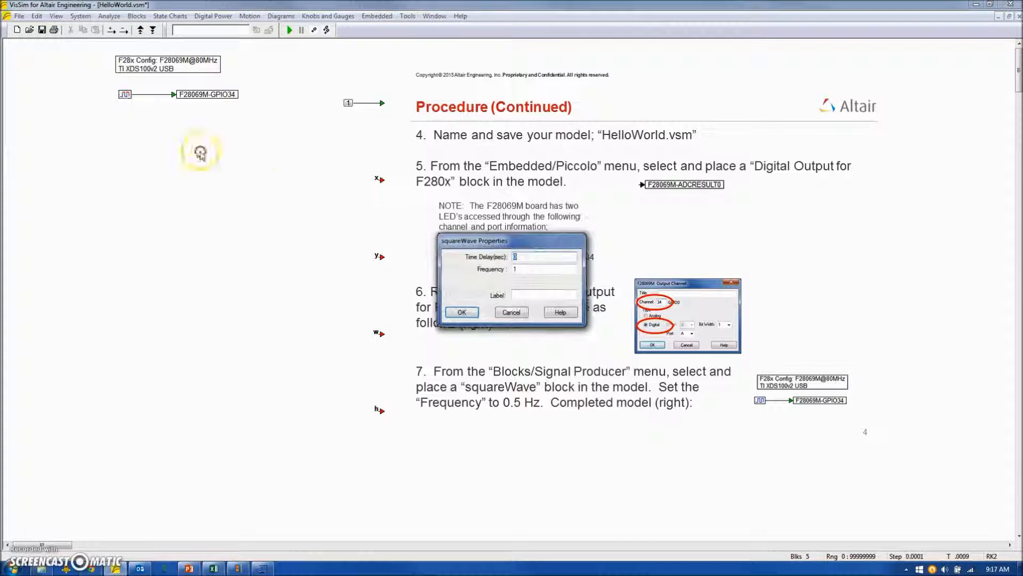
{"action": "left_click", "coordinate": [544, 268]}
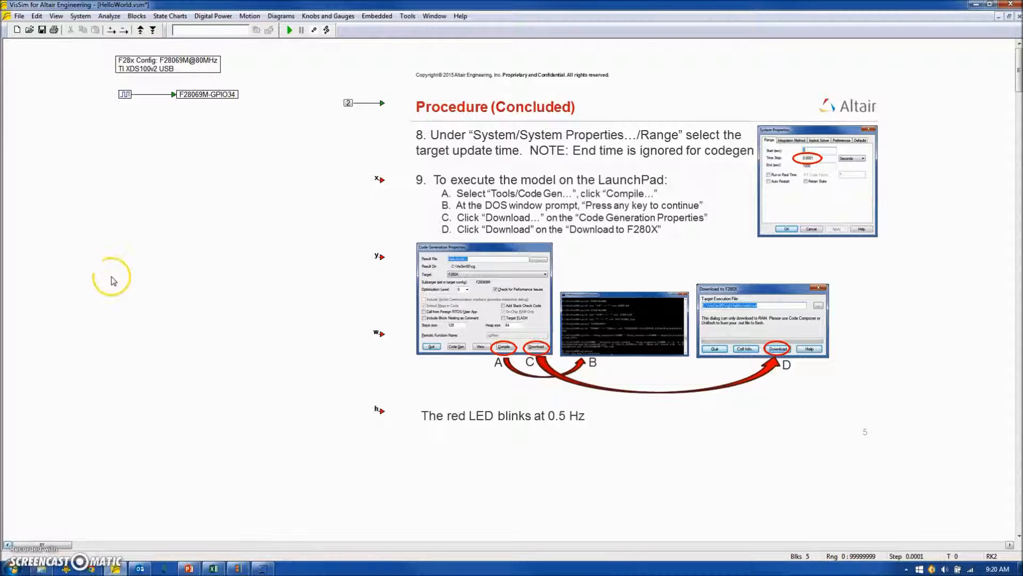
{"action": "mouse_move", "coordinate": [144, 238]}
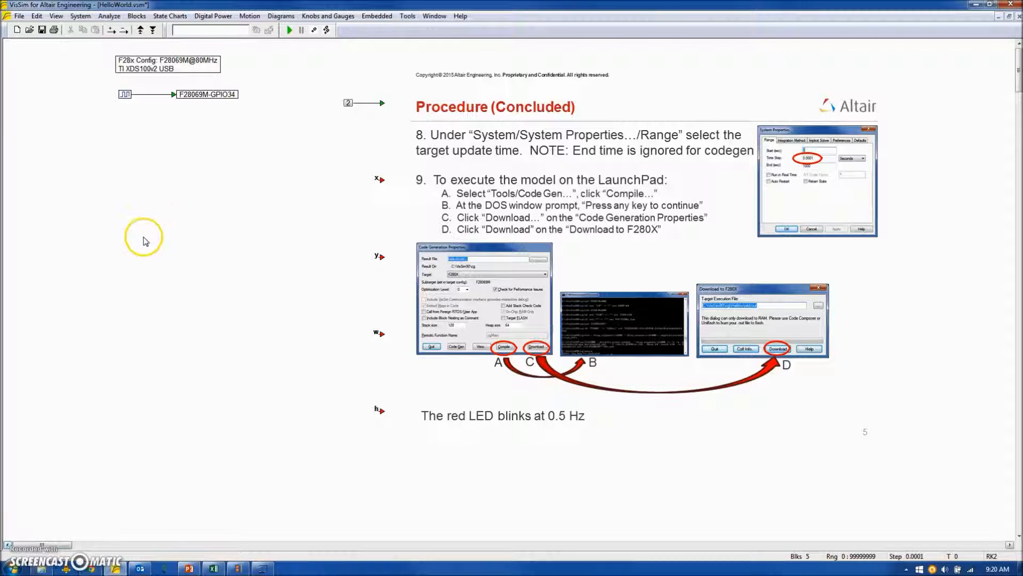
{"action": "mouse_move", "coordinate": [49, 142]}
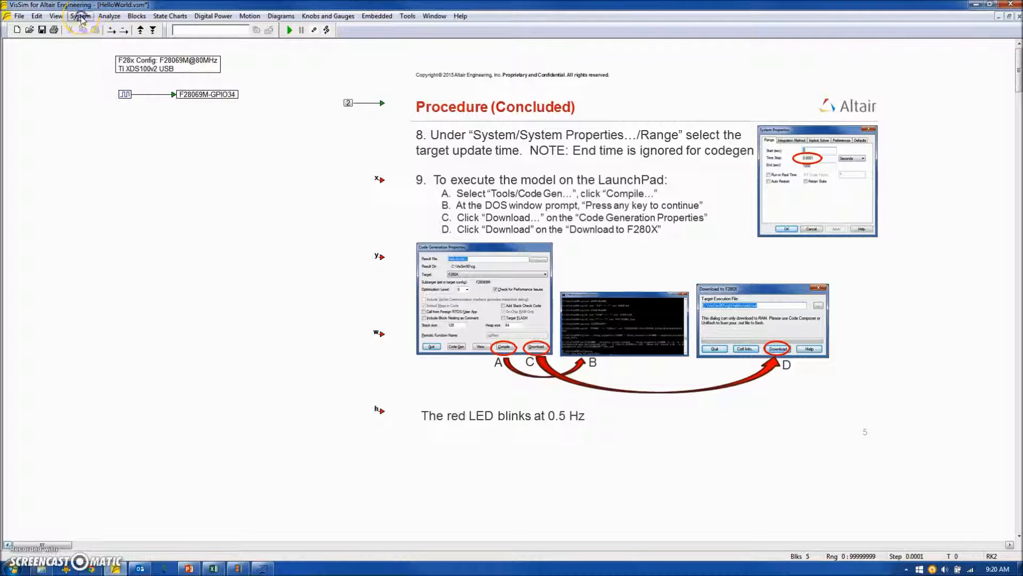
- Show System Properties Range settings with the 0.0001 s time step
{"action": "left_click", "coordinate": [80, 16]}
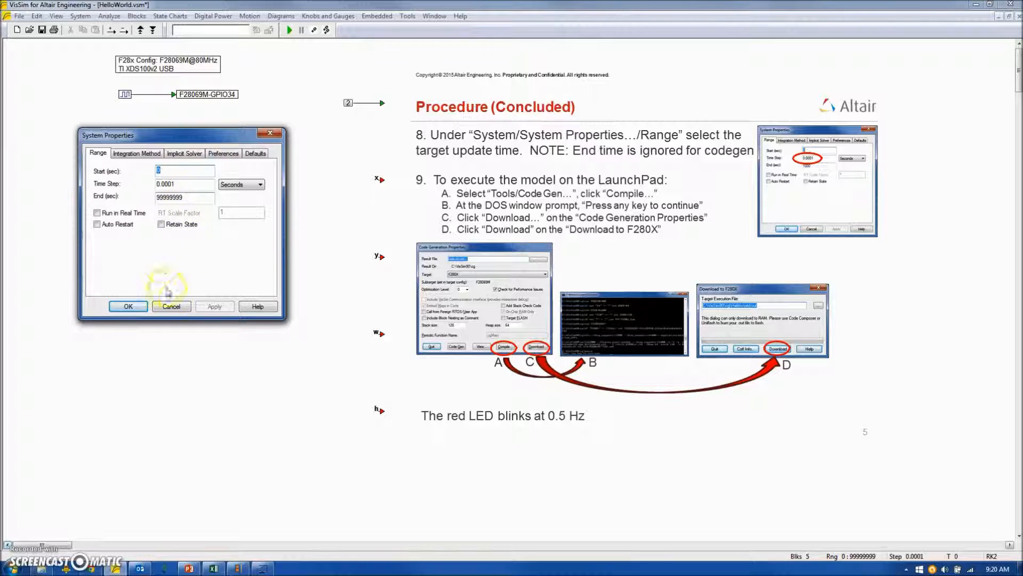
- Compile HelloWorld via Code Gen and download it to the F280X board
{"action": "left_click", "coordinate": [170, 306]}
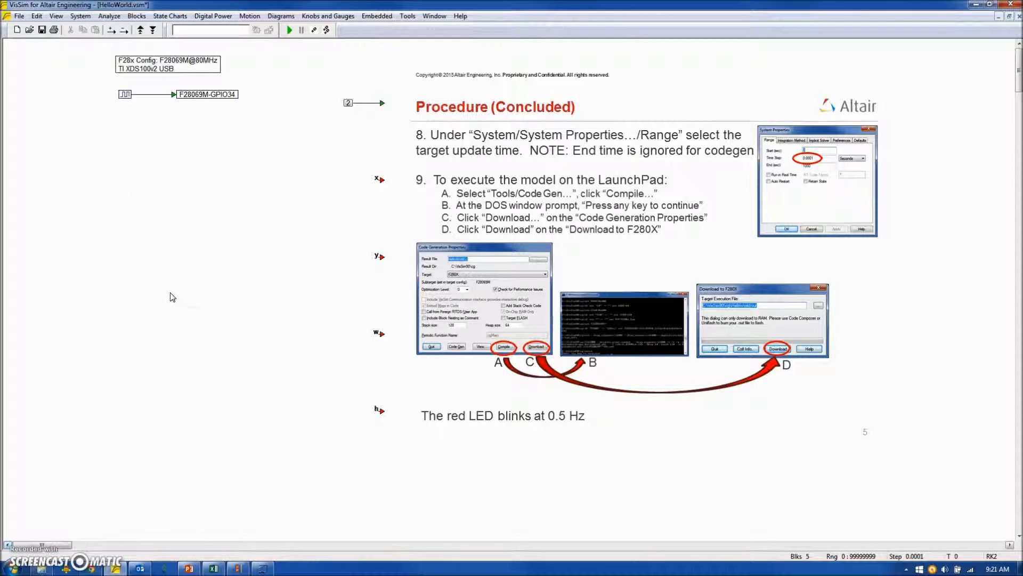
{"action": "mouse_move", "coordinate": [162, 289]}
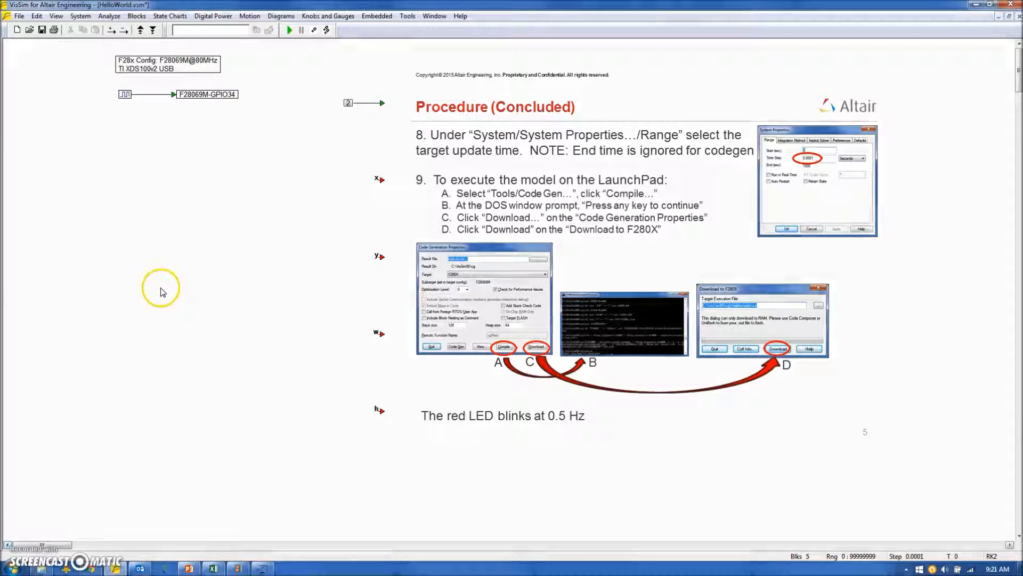
{"action": "mouse_move", "coordinate": [365, 45]}
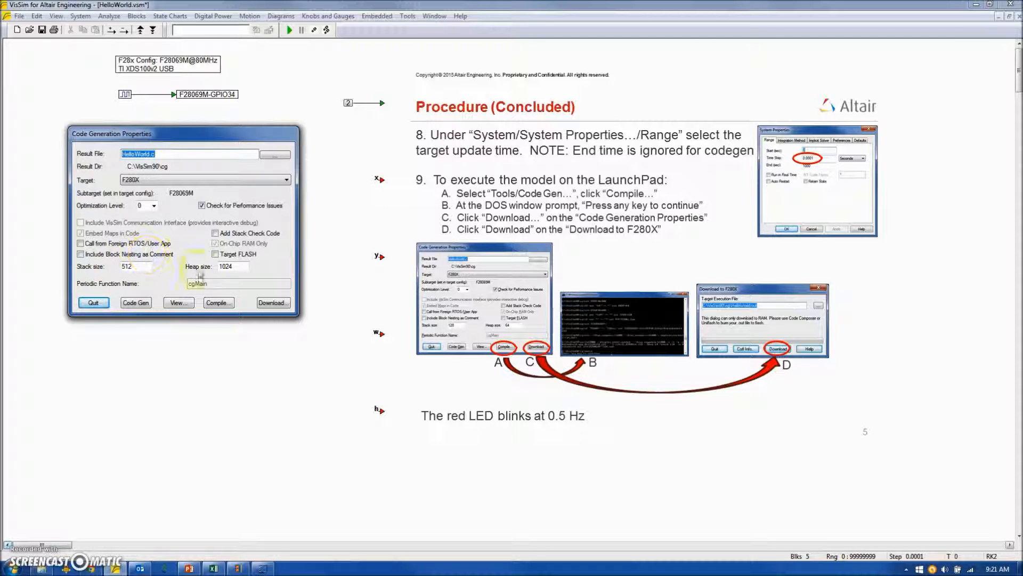
{"action": "left_click", "coordinate": [218, 302]}
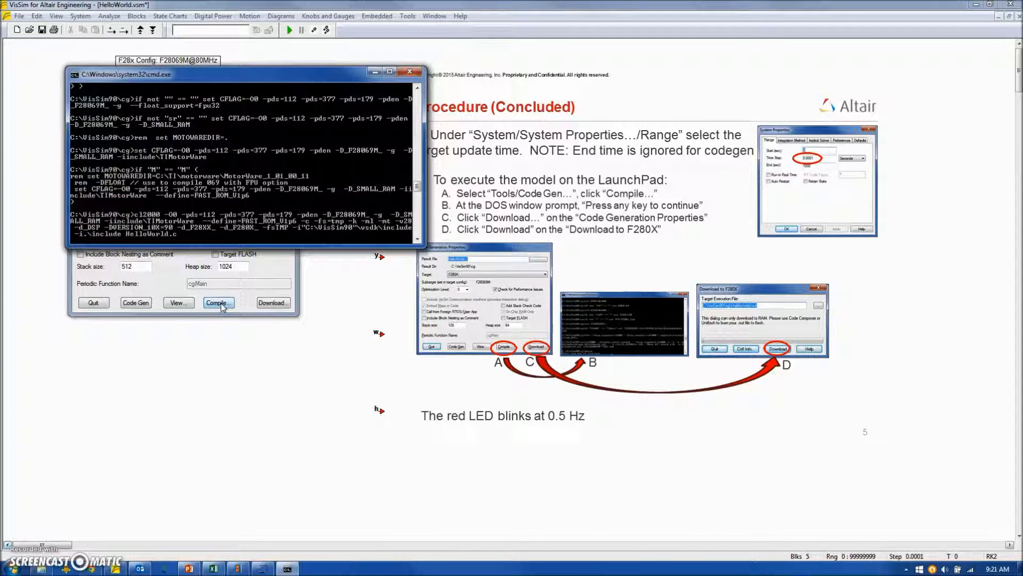
{"action": "left_click", "coordinate": [217, 302]}
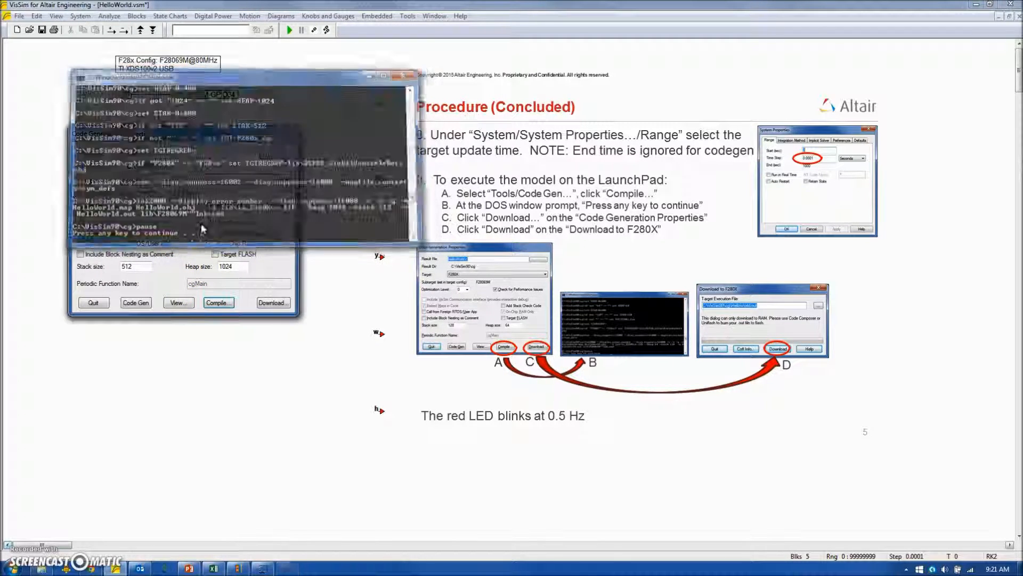
{"action": "left_click", "coordinate": [273, 302]}
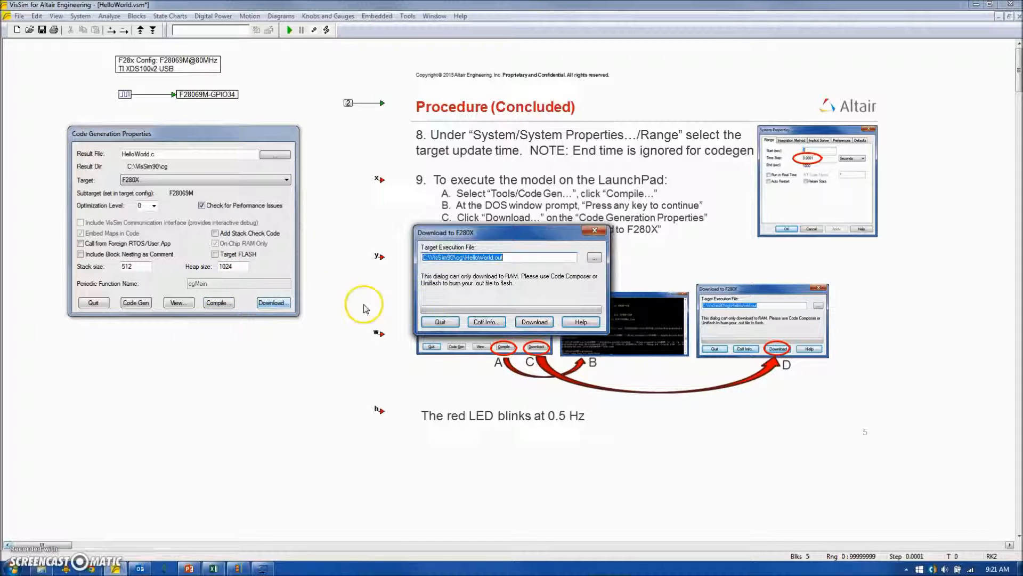
{"action": "left_click", "coordinate": [533, 321]}
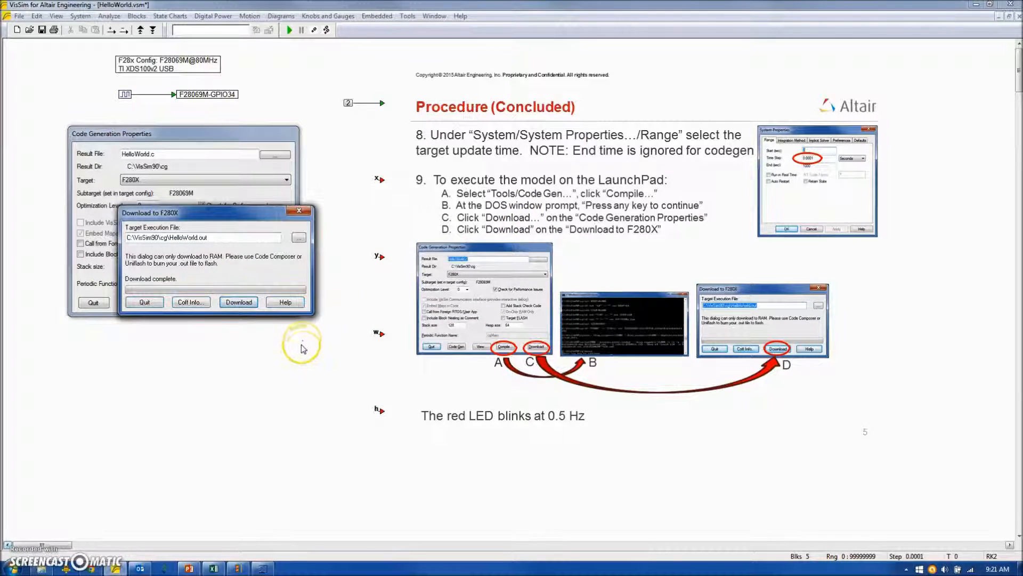
{"action": "mouse_move", "coordinate": [274, 361]}
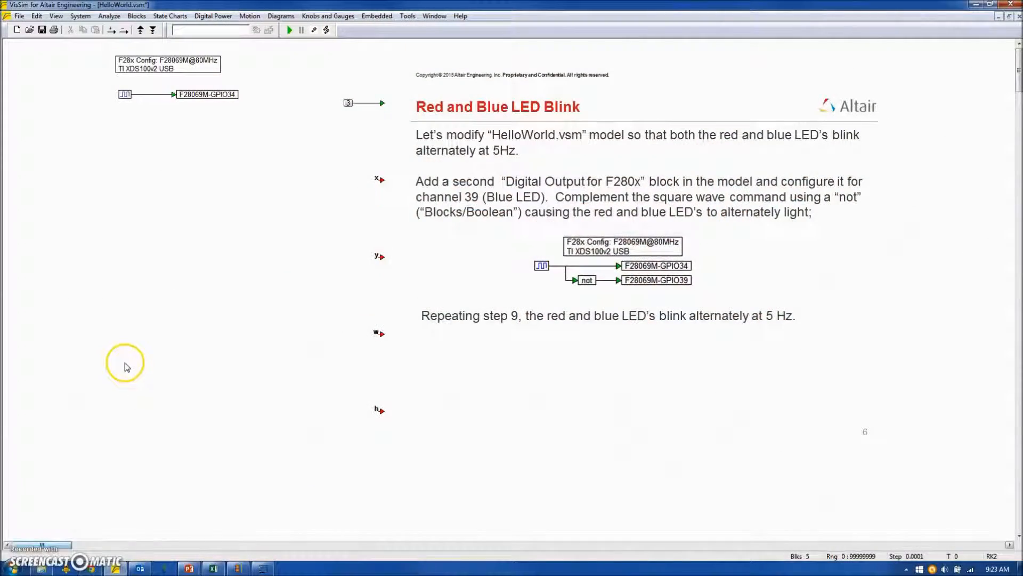
{"action": "mouse_move", "coordinate": [127, 366]}
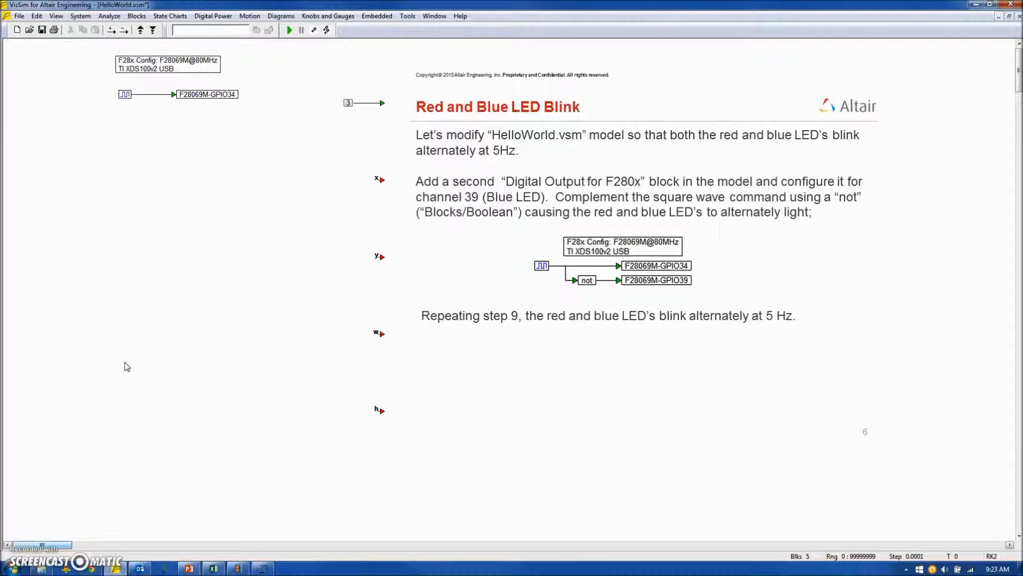
- Copy the F28069M-GPIO34 output block for a duplicate below the original
{"action": "left_click", "coordinate": [130, 360]}
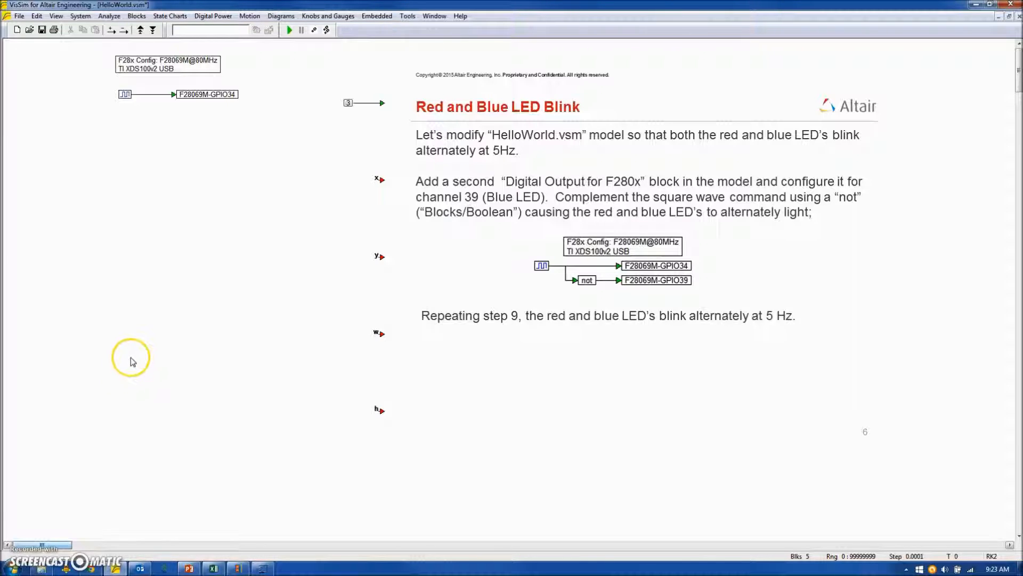
{"action": "mouse_move", "coordinate": [120, 368]}
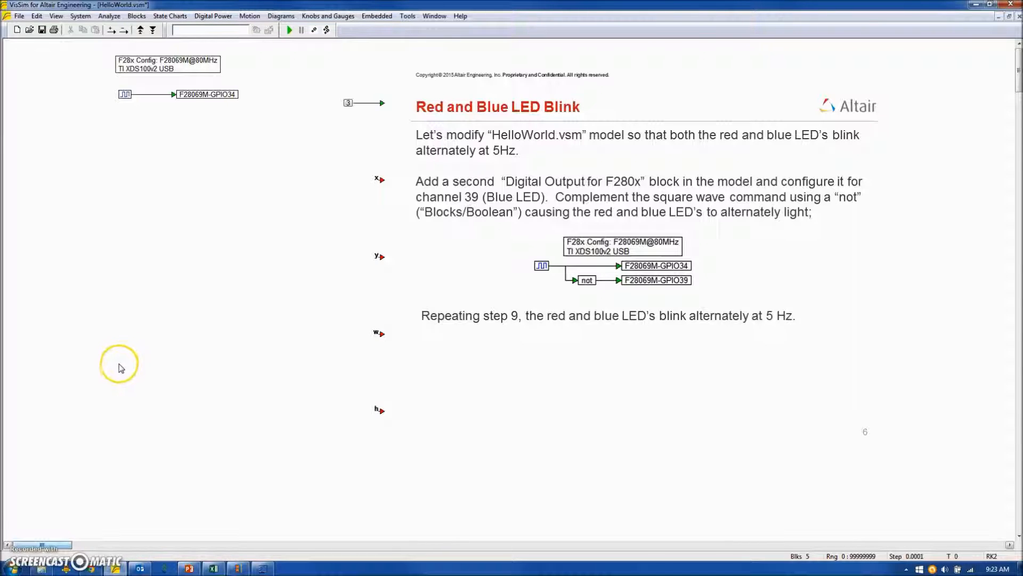
{"action": "mouse_move", "coordinate": [129, 388]}
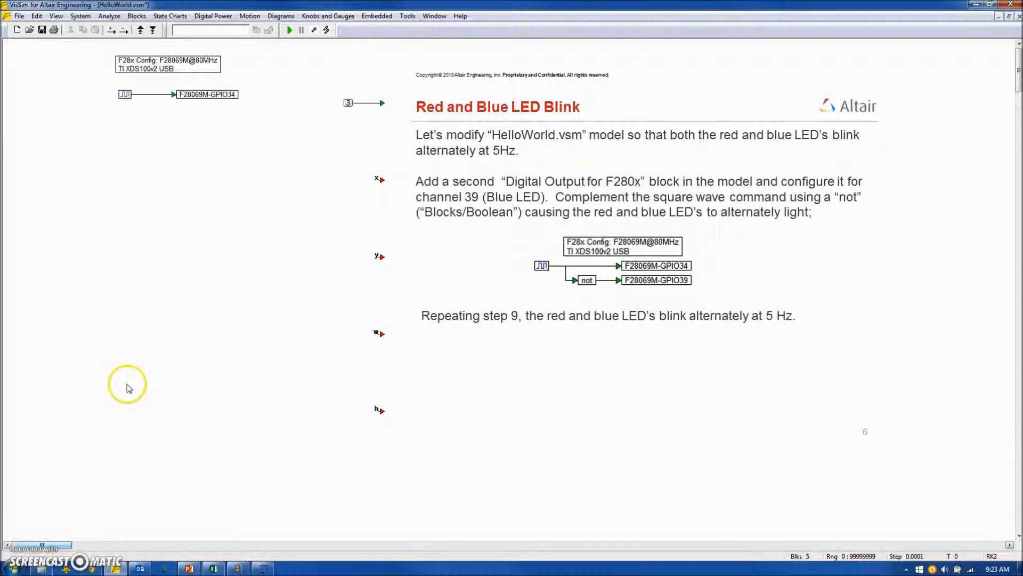
{"action": "mouse_move", "coordinate": [204, 106]}
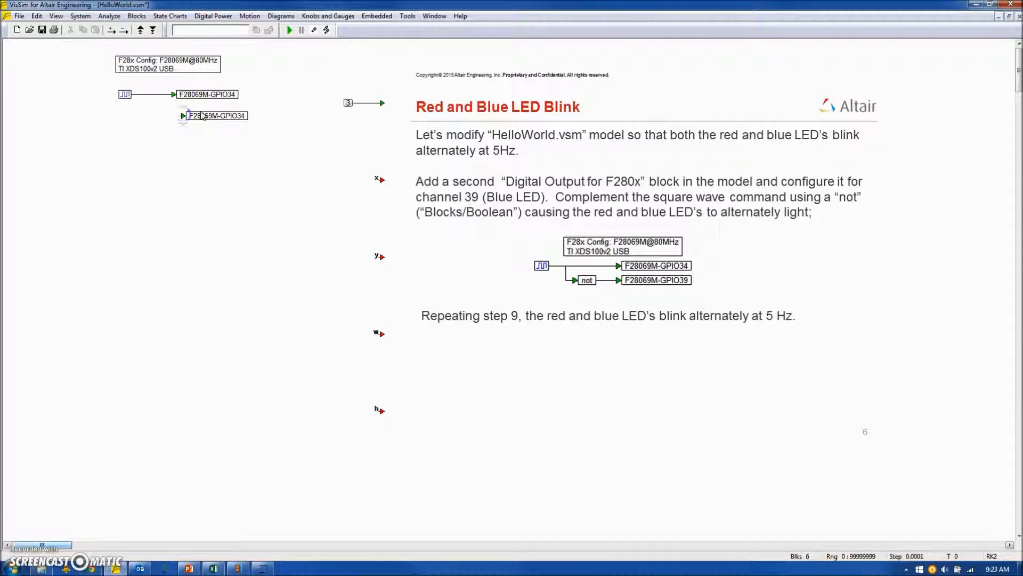
- Place the pasted output block below the first and set its channel to 39 (F28069M-GPIO39)
{"action": "left_click", "coordinate": [215, 115]}
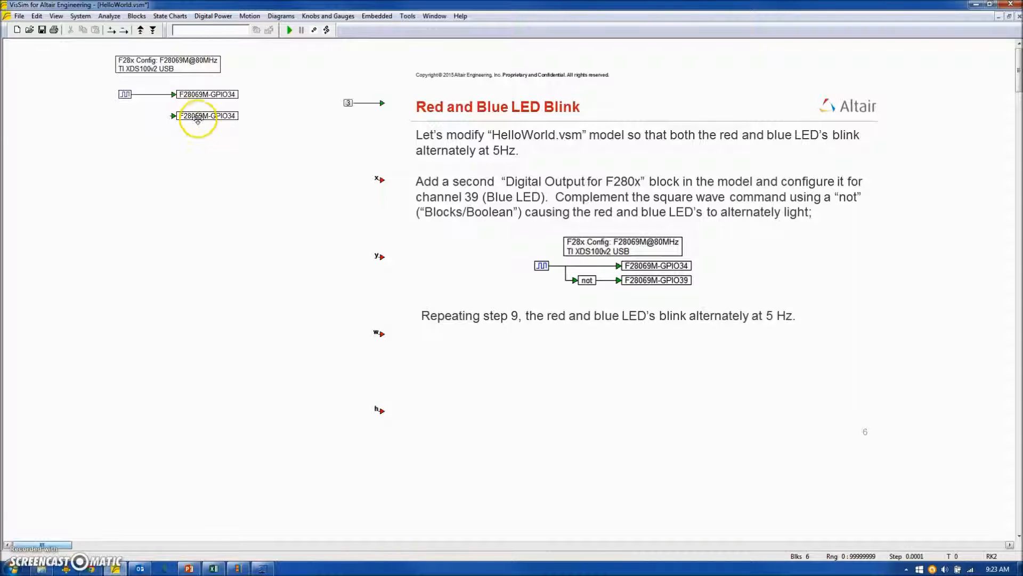
{"action": "double_click", "coordinate": [207, 115]}
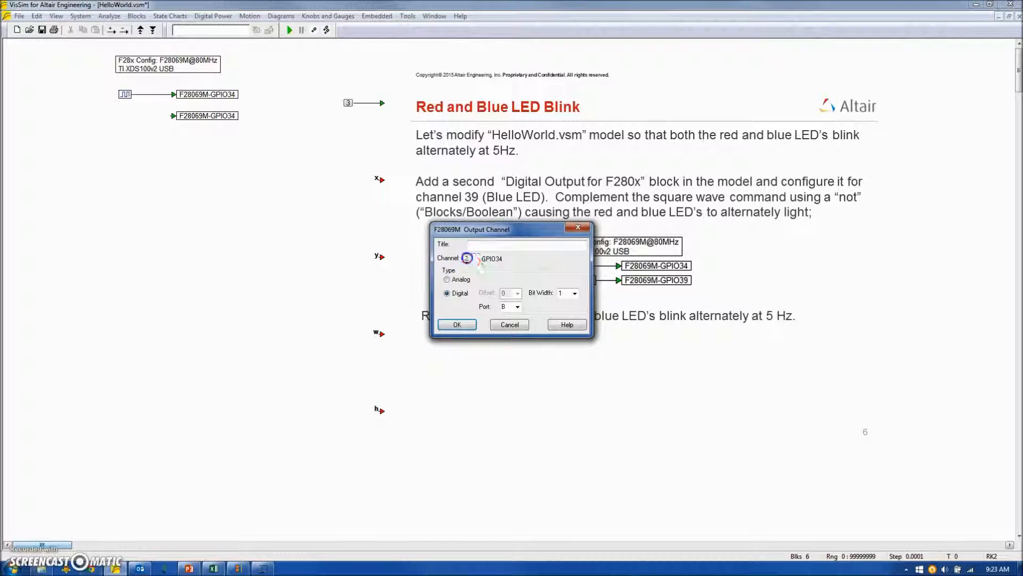
{"action": "type", "text": "39"}
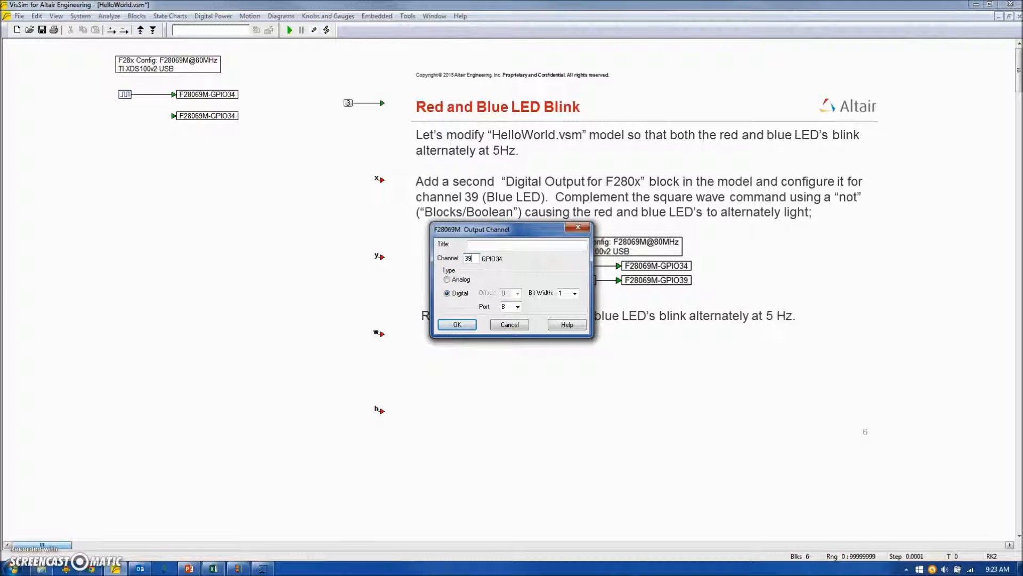
{"action": "left_click", "coordinate": [457, 324]}
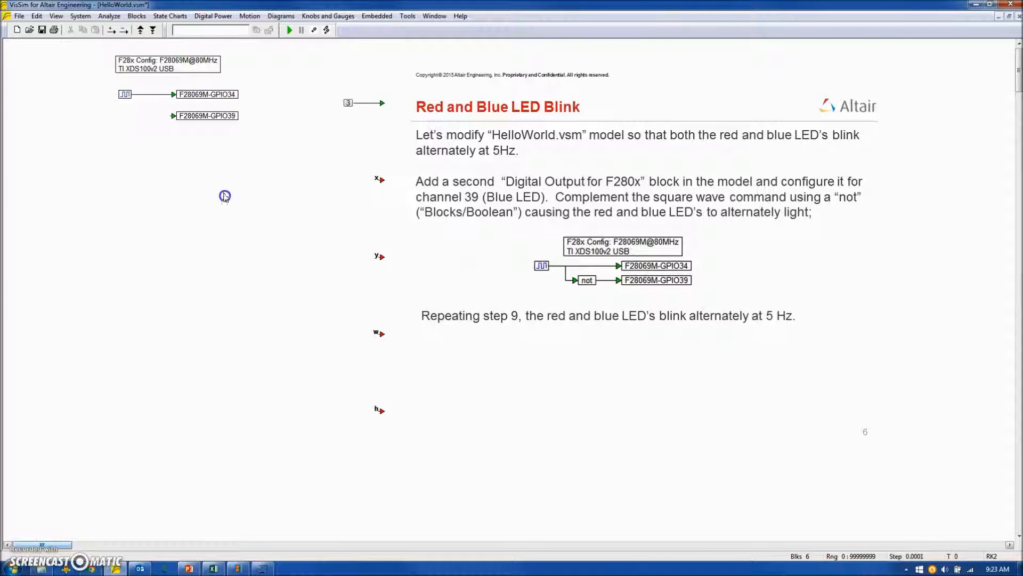
{"action": "mouse_move", "coordinate": [147, 137]}
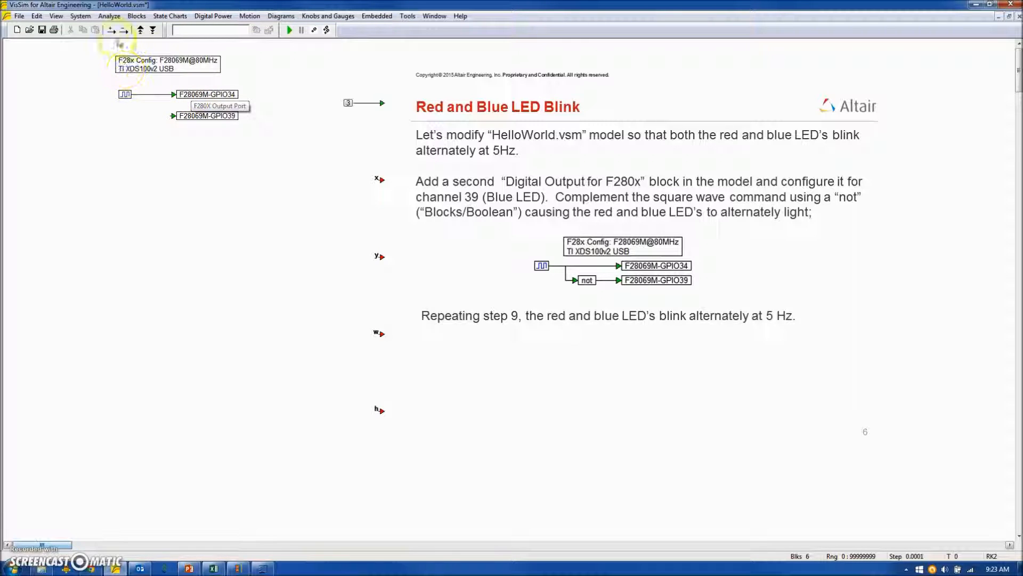
- Insert a Boolean not block between the squareWave and the GPIO39 output
{"action": "left_click", "coordinate": [136, 16]}
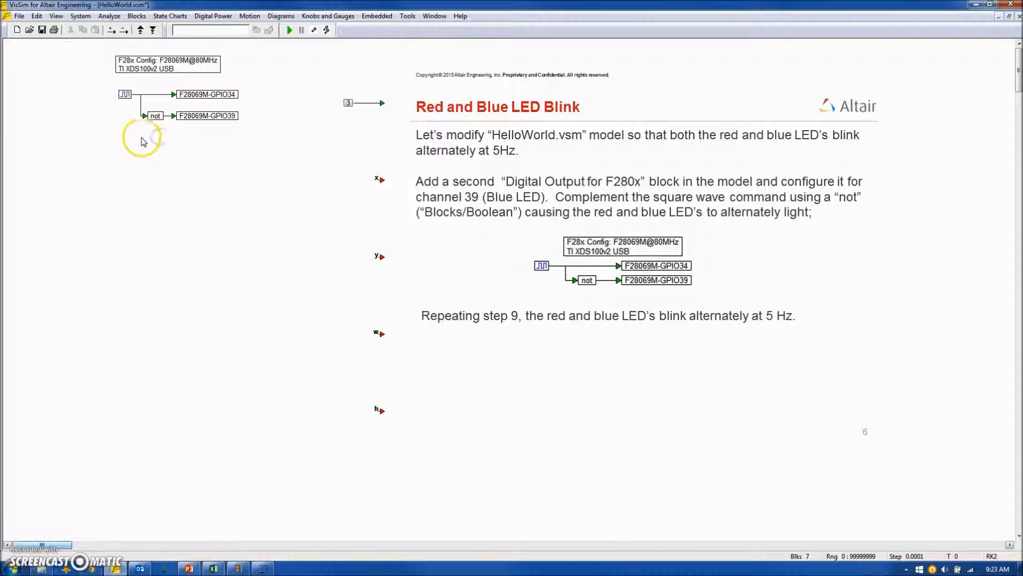
{"action": "left_click", "coordinate": [124, 94]}
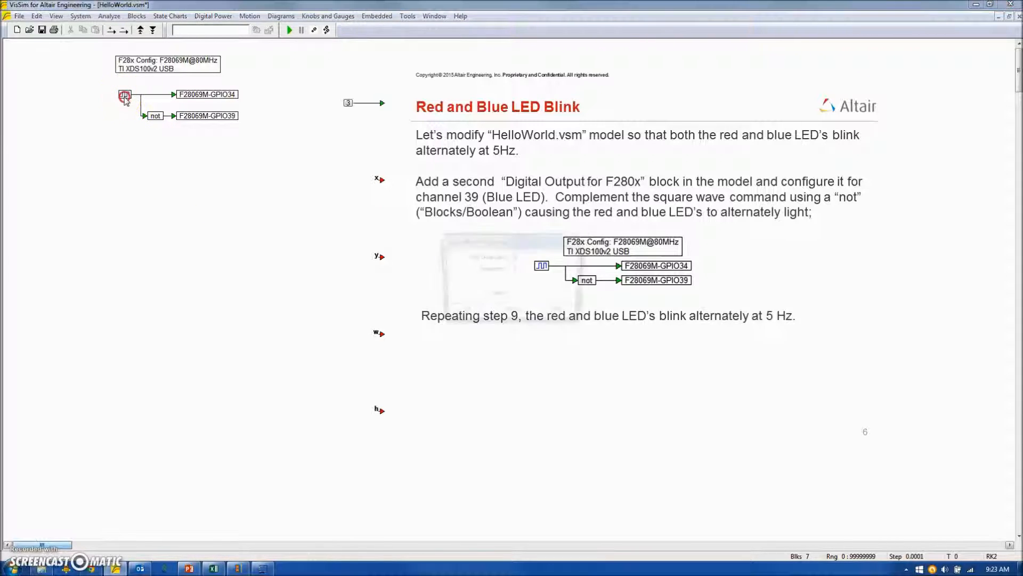
{"action": "double_click", "coordinate": [124, 94]}
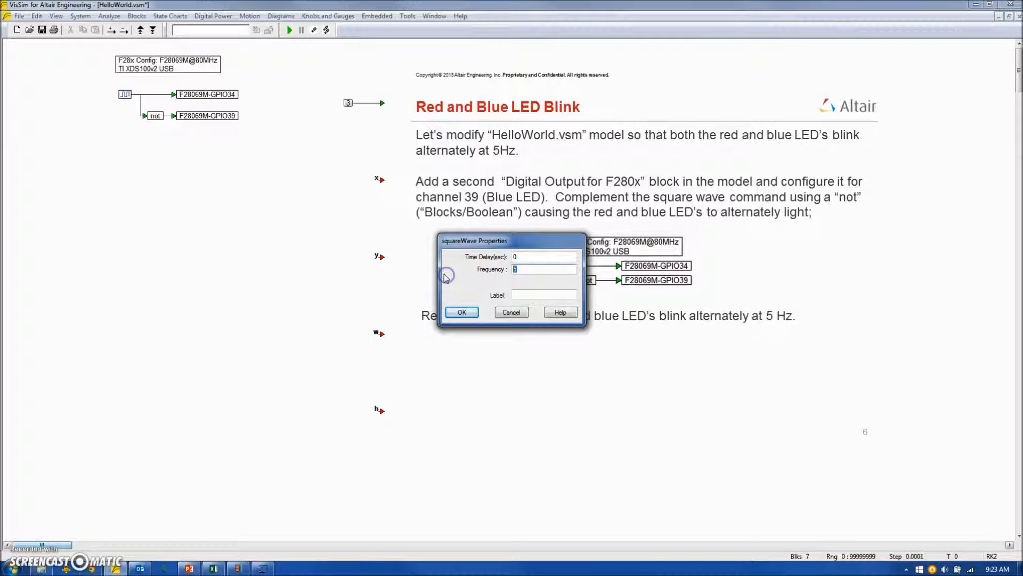
{"action": "left_click", "coordinate": [462, 312]}
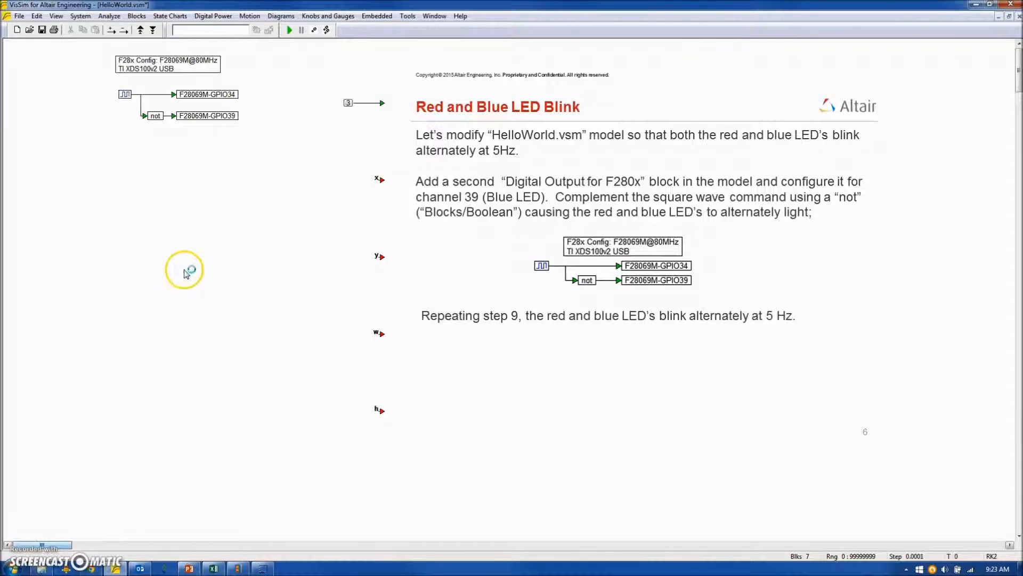
- Download the modified HelloWorld program to the F280X board via Tools > Code Gen
{"action": "left_click", "coordinate": [407, 16]}
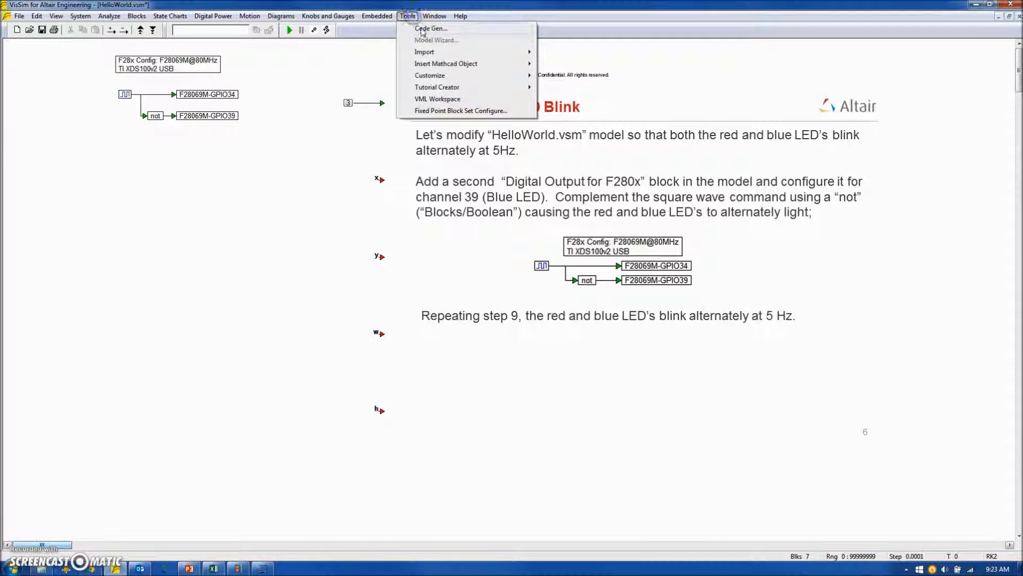
{"action": "left_click", "coordinate": [429, 28]}
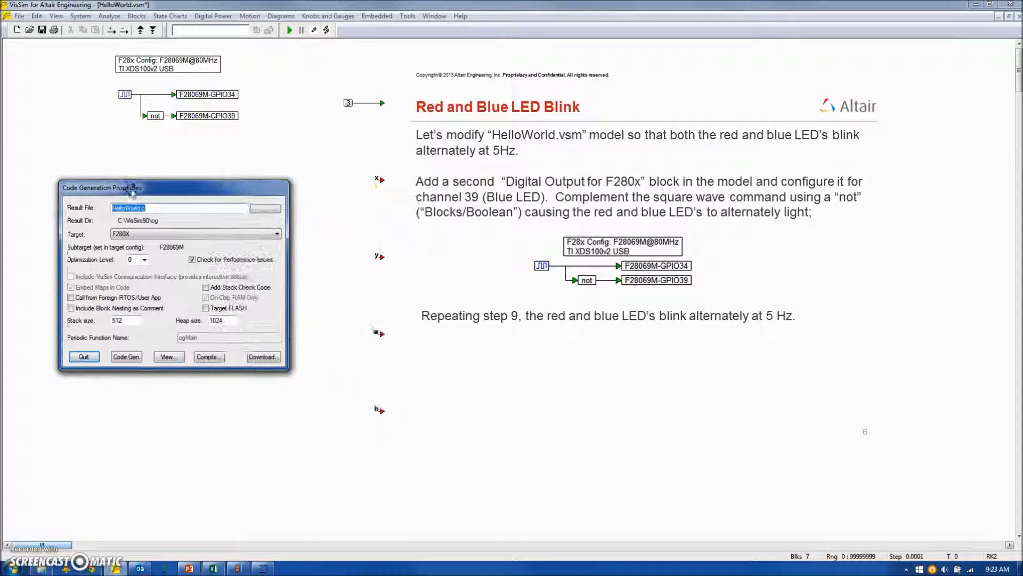
{"action": "left_click", "coordinate": [208, 356]}
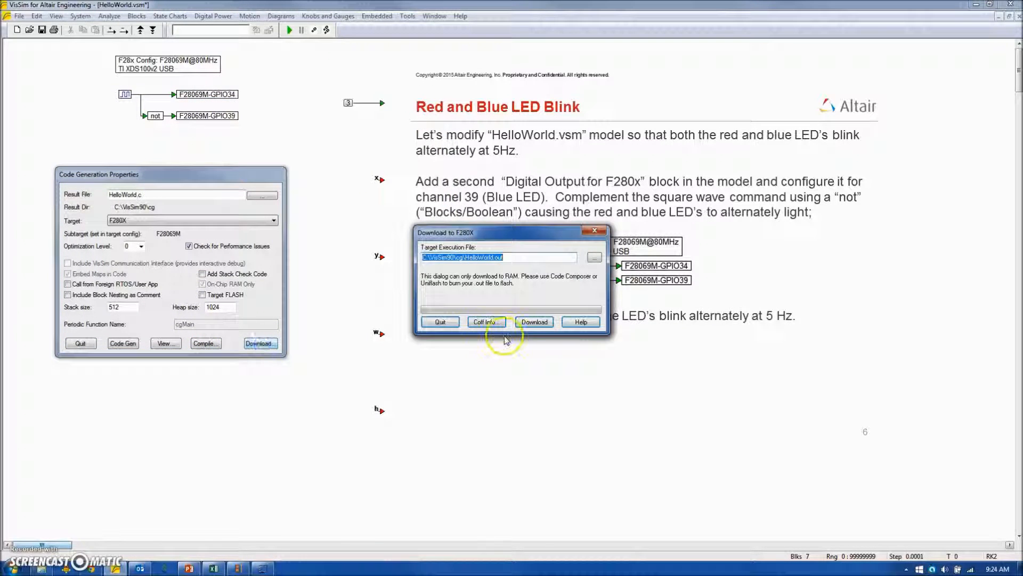
{"action": "left_click", "coordinate": [533, 321]}
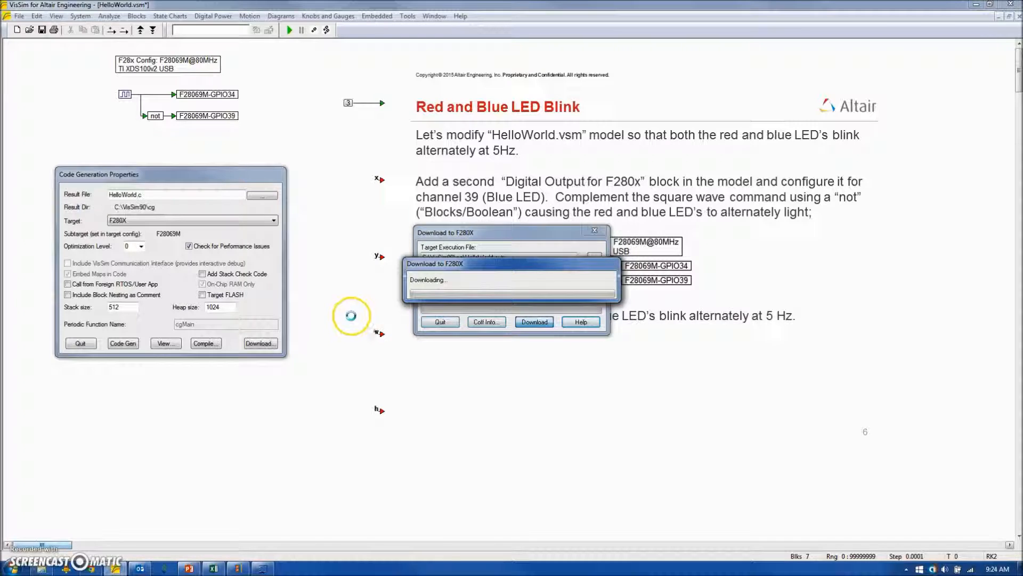